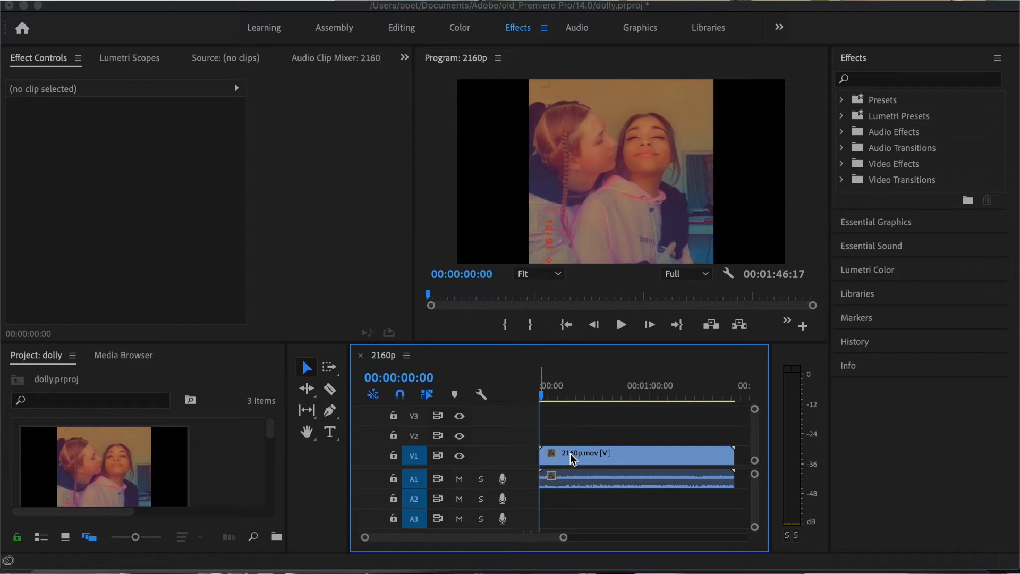
- Select the 2160p.mov clip on V1 so Effect Controls shows its Motion and Opacity
left_click(636, 453)
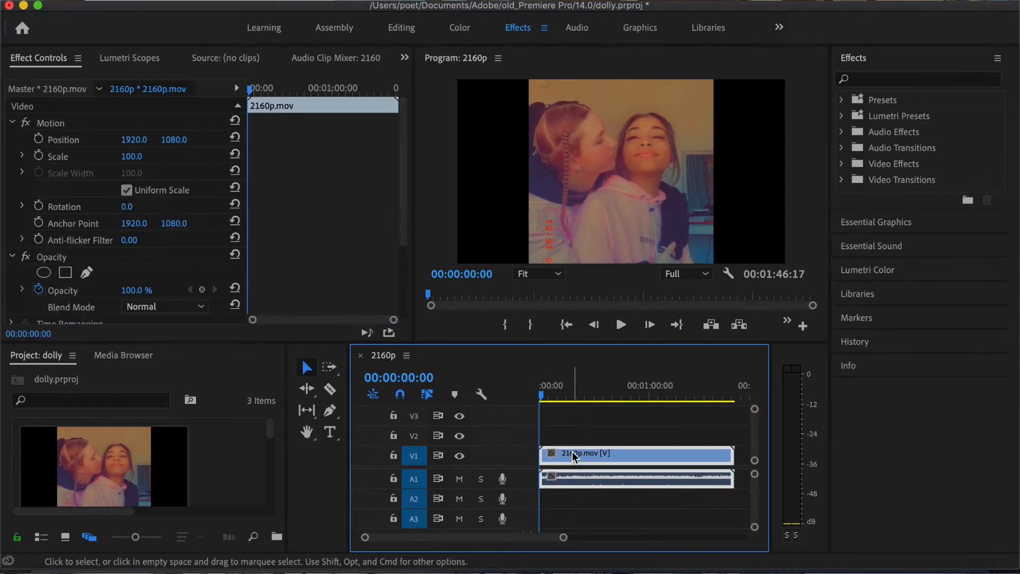